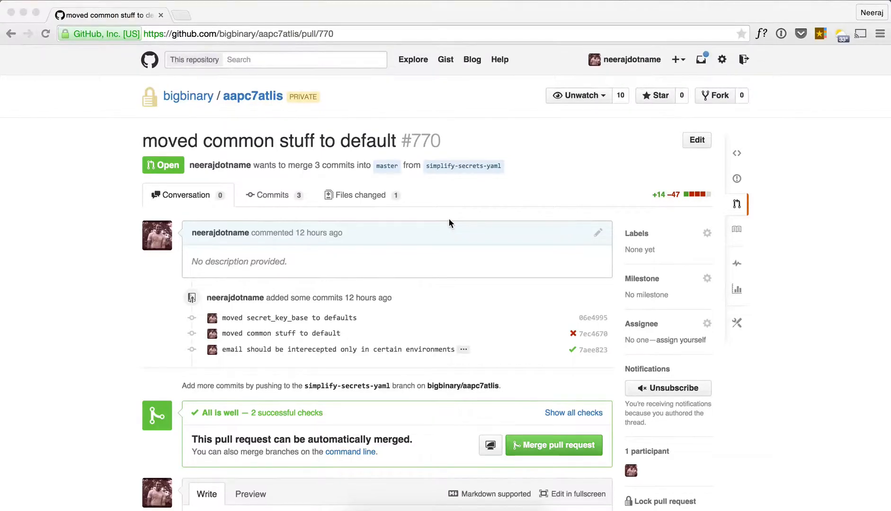
pyautogui.moveTo(437, 220)
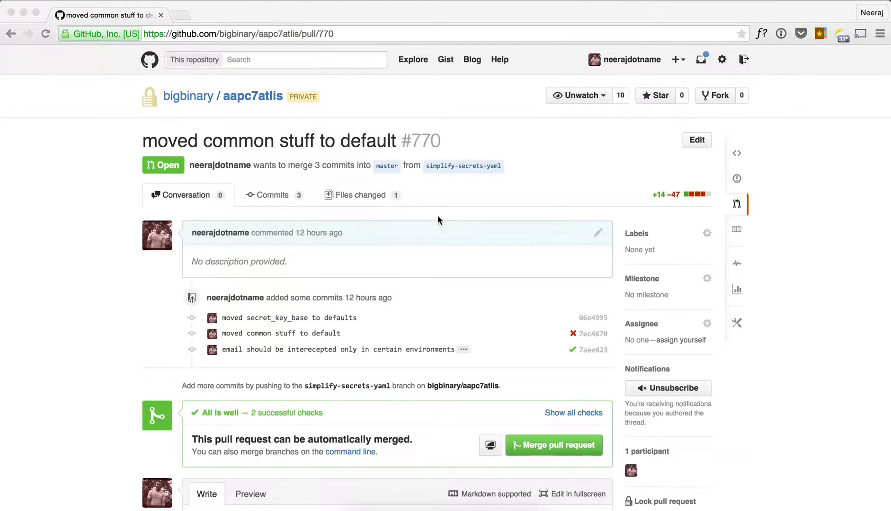
pyautogui.moveTo(580, 417)
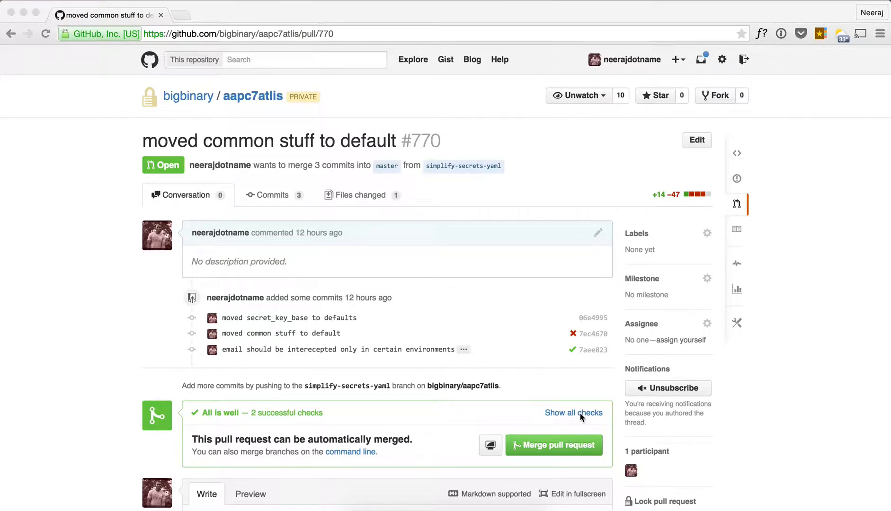
pyautogui.moveTo(311, 194)
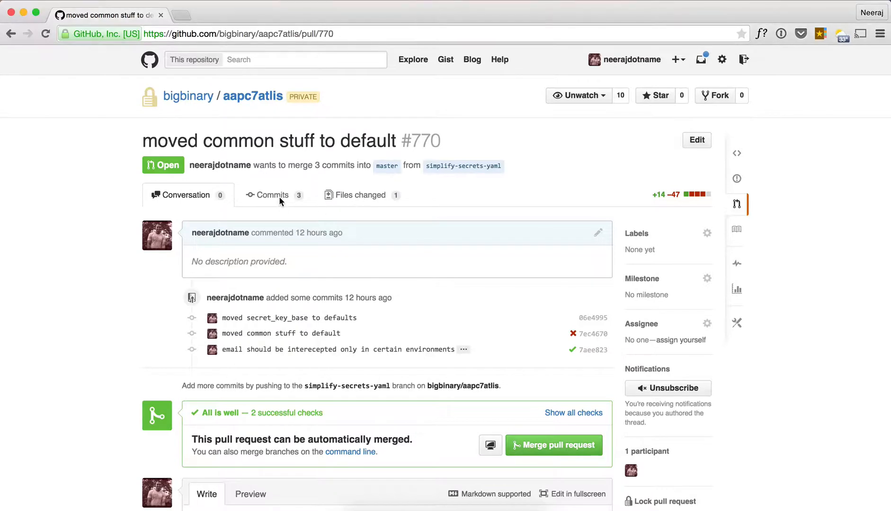
# Review PR #770's commits and the config/secrets.yml diff, then switch to Terminal.
pyautogui.click(272, 195)
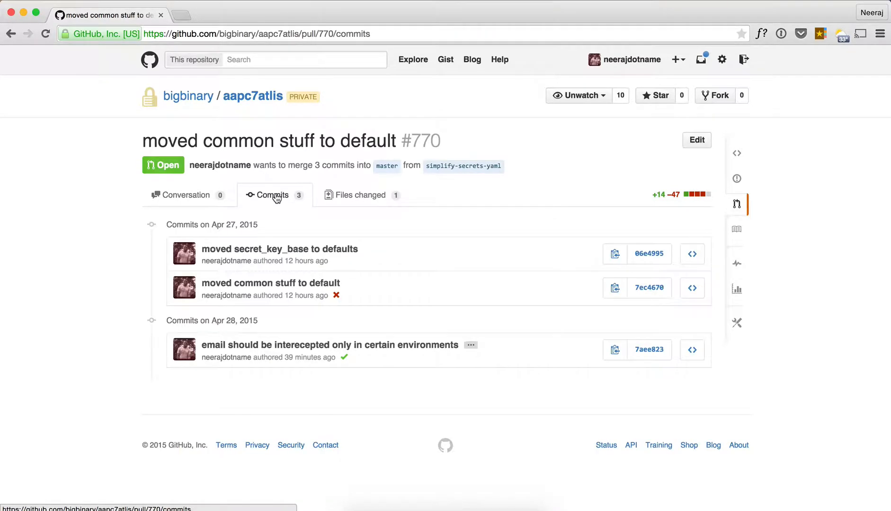
pyautogui.moveTo(308, 310)
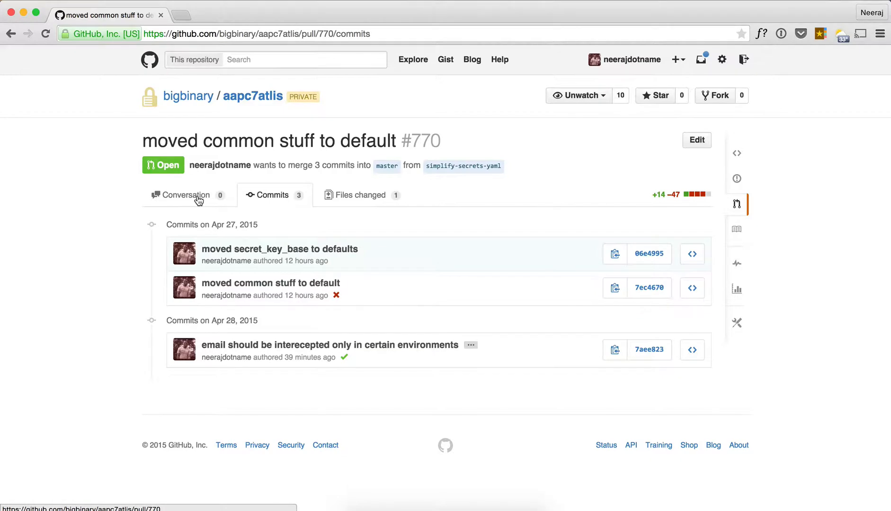
pyautogui.click(184, 195)
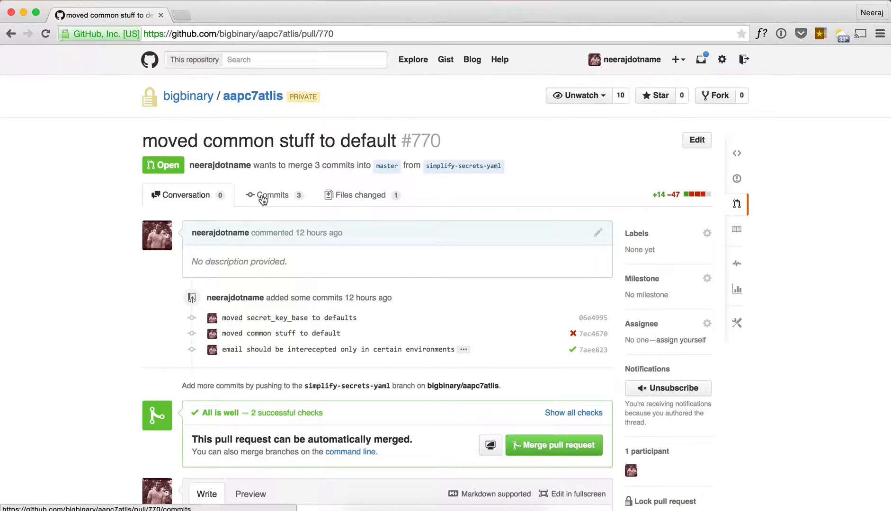
pyautogui.click(273, 195)
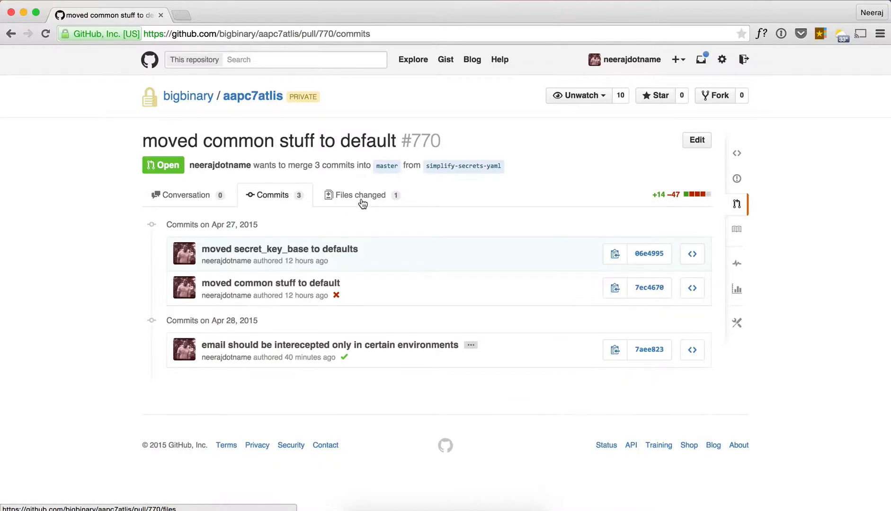
pyautogui.click(361, 195)
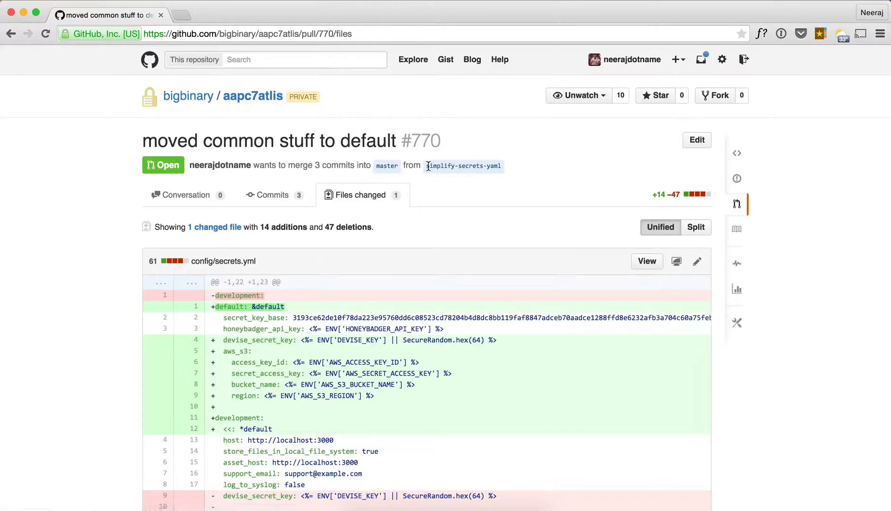
pyautogui.press('cmd+tab')
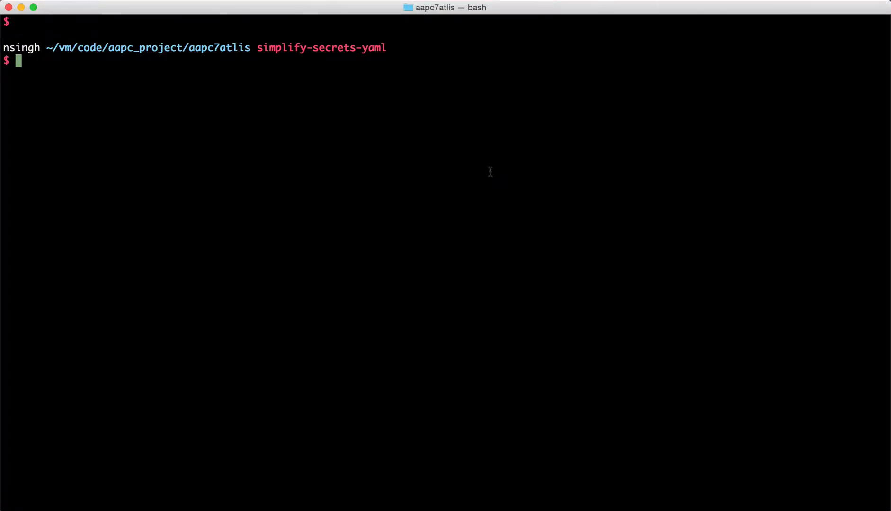
# Enter git rebase -i HEAD~10 to rebase the last ten commits interactively.
pyautogui.write('git re')
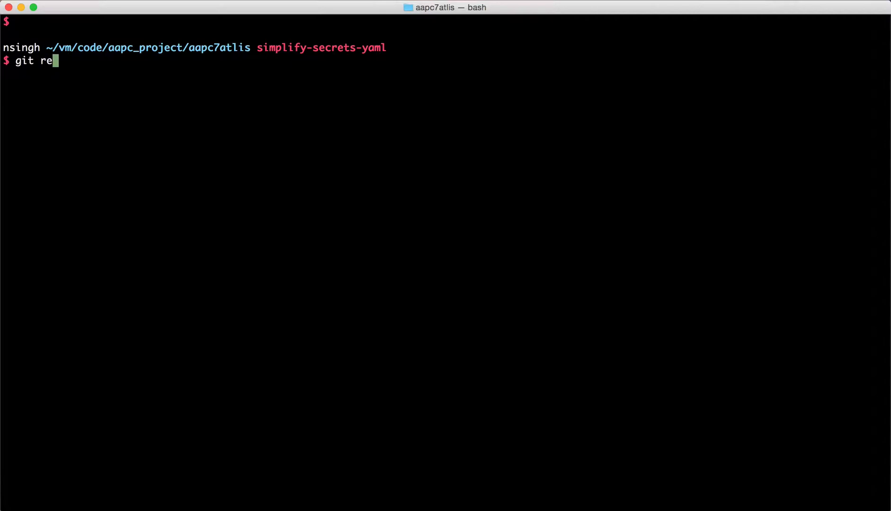
pyautogui.write('base -i')
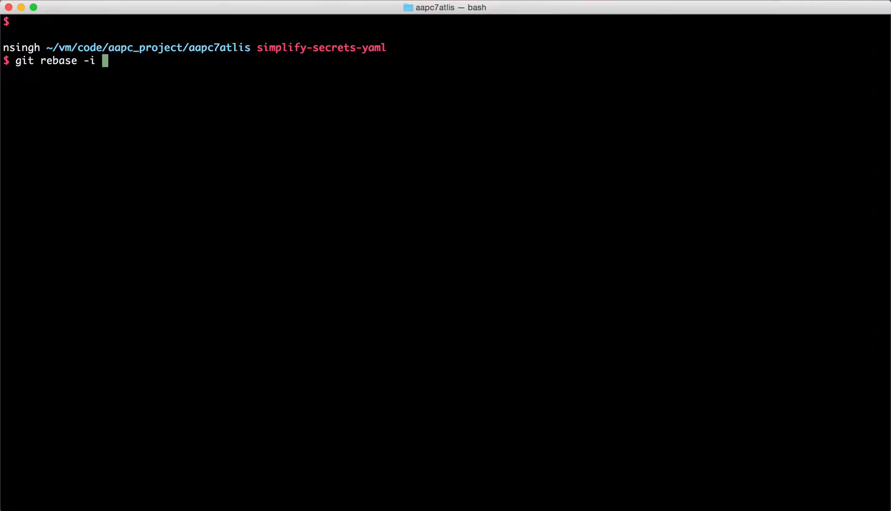
pyautogui.write('HEAD~')
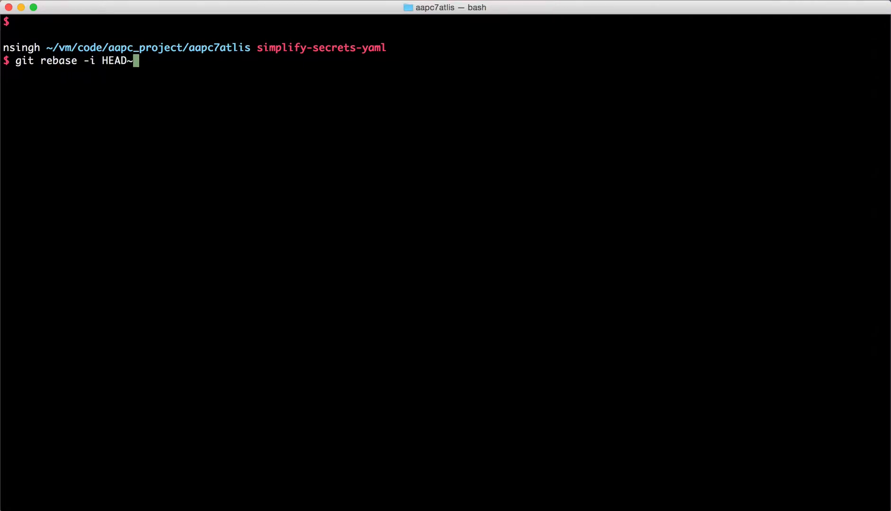
pyautogui.write('10')
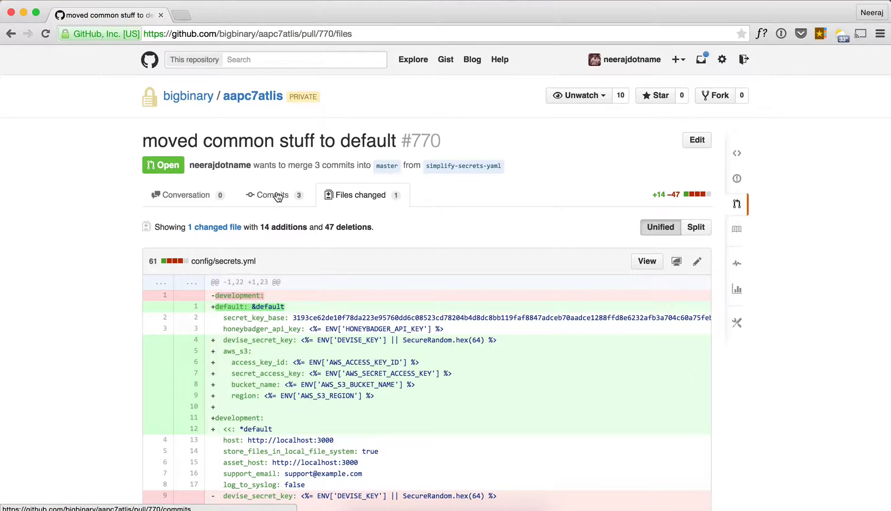
# Show pull request #770's list of three commits.
pyautogui.click(271, 195)
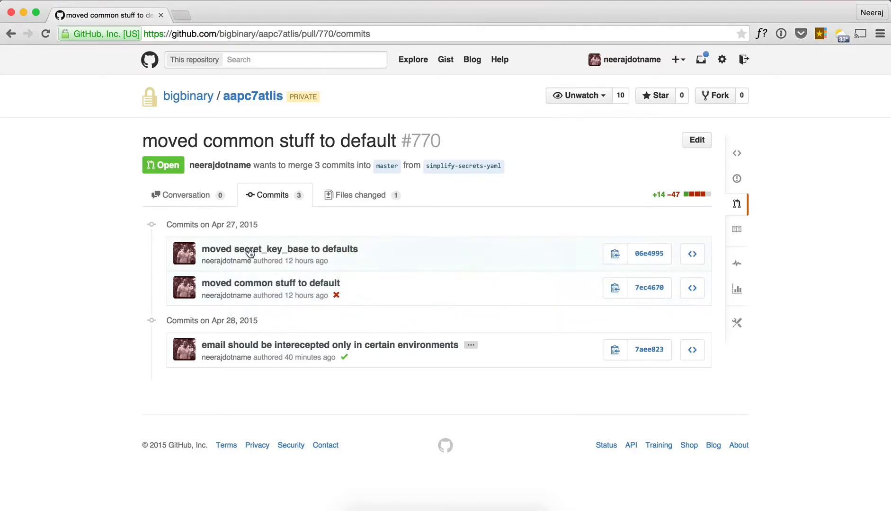
pyautogui.moveTo(313, 260)
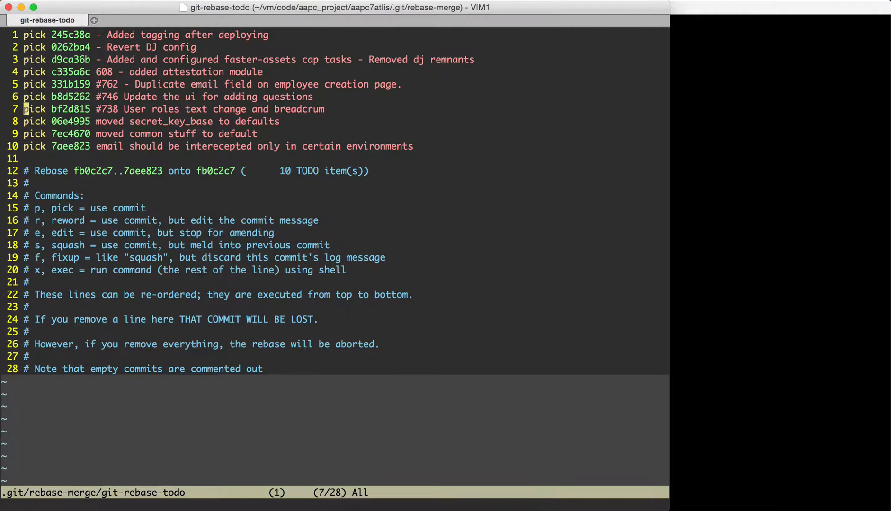
# Change pick to s on the last two commits of the rebase todo and save it.
pyautogui.press('gg')
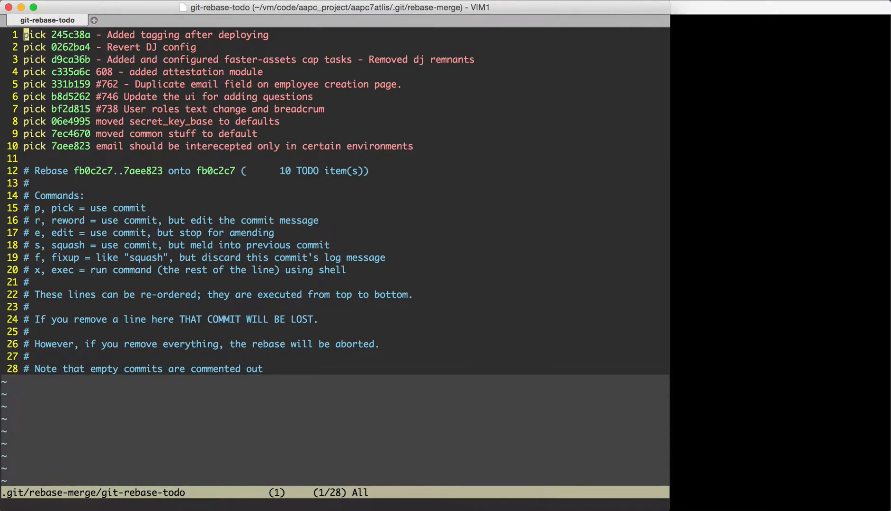
pyautogui.press('j')
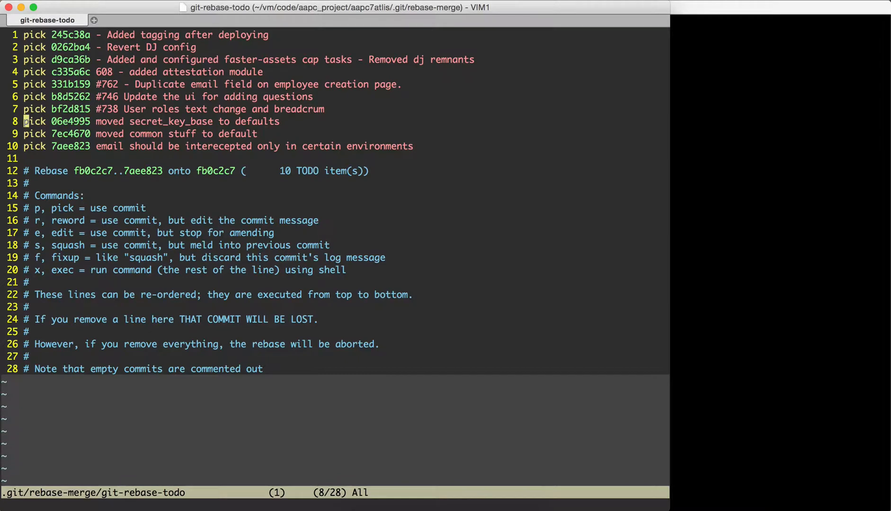
pyautogui.press('l')
pyautogui.write('s')
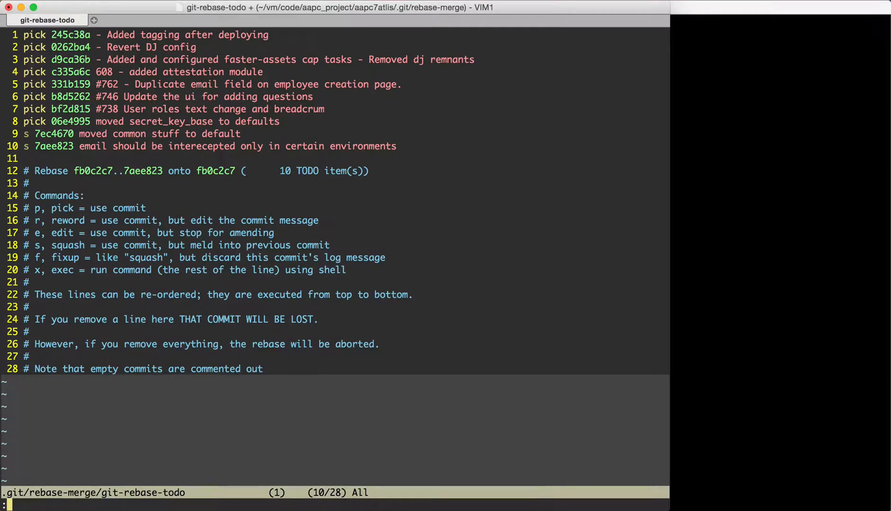
pyautogui.write('w')
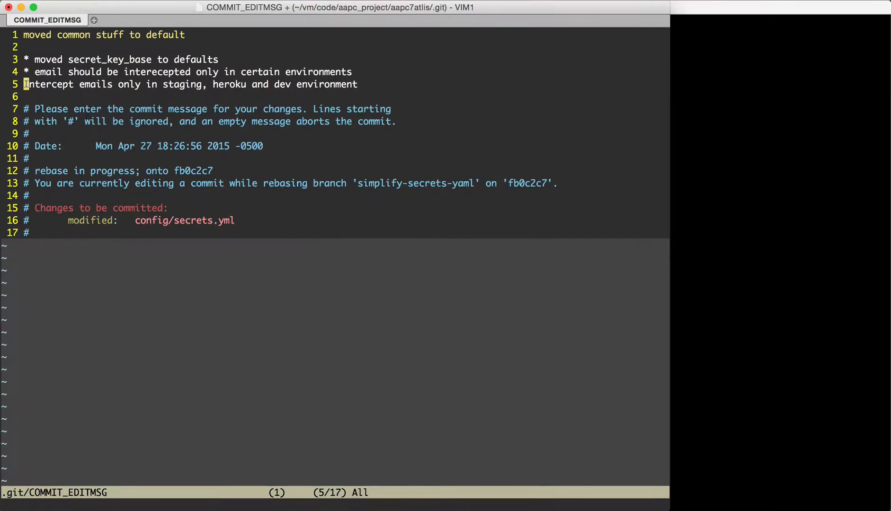
# Add a * bullet before the Intercept emails line and save with :wq!
pyautogui.write('*')
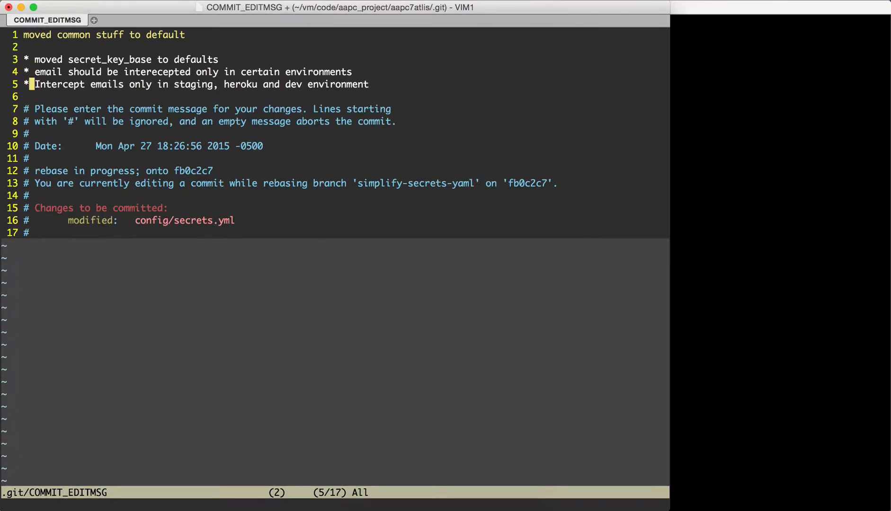
pyautogui.write(':wq!')
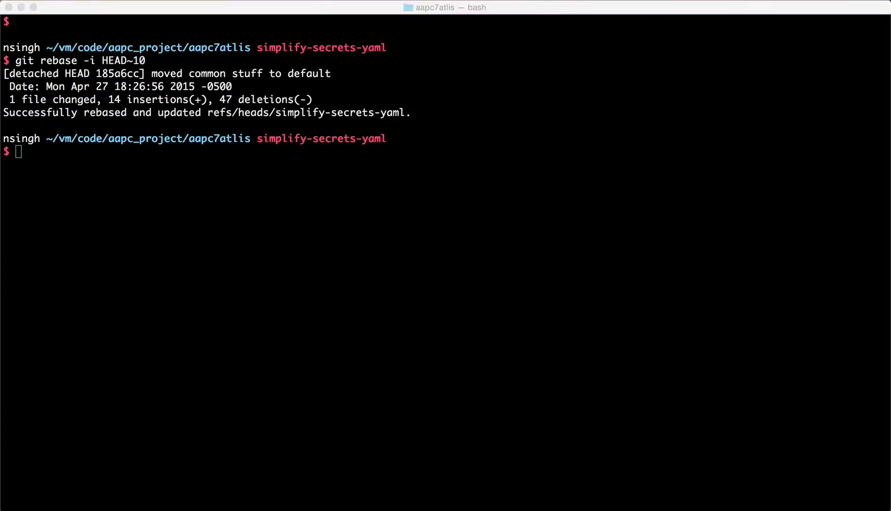
pyautogui.moveTo(323, 226)
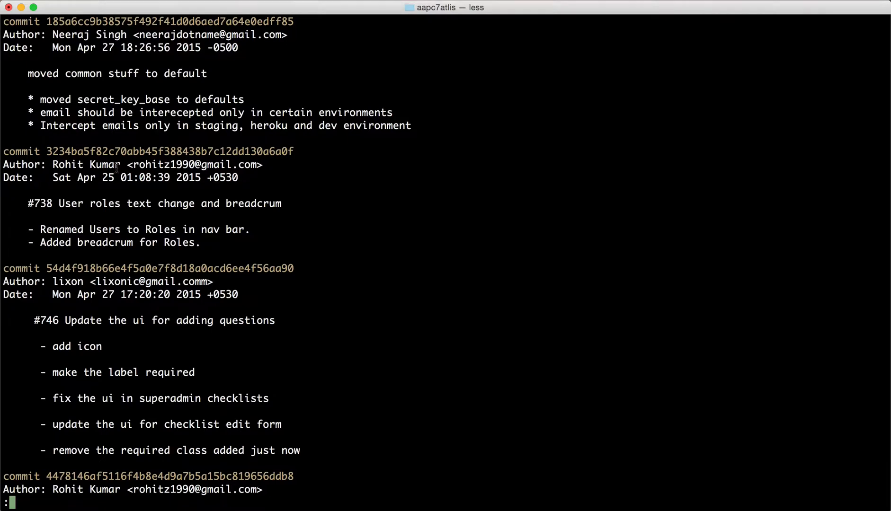
# Quit the git log and run git push, which is rejected as non-fast-forward.
pyautogui.press('q')
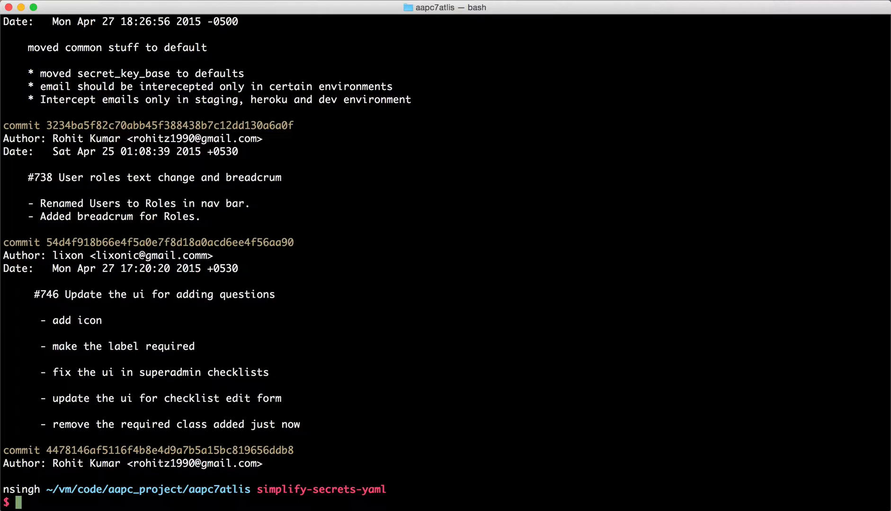
pyautogui.write('git push')
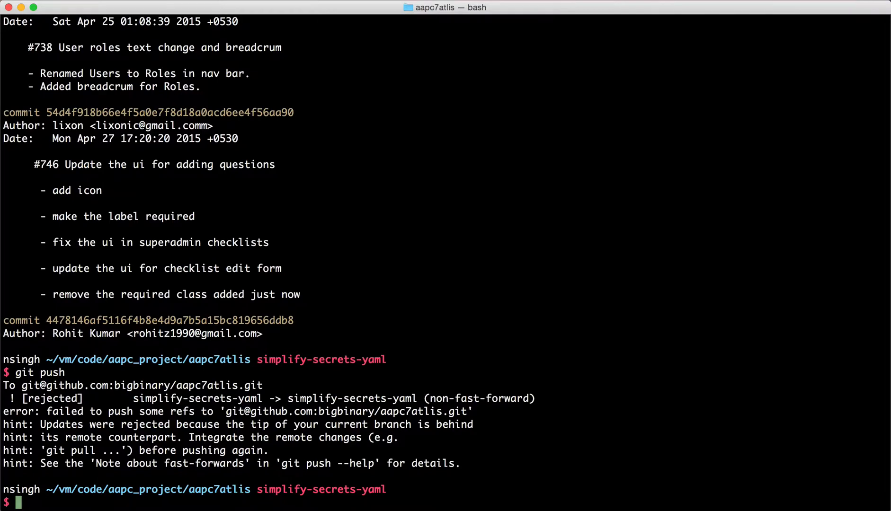
# Run git push -f to overwrite the remote simplify-secrets-yaml branch.
pyautogui.write('git')
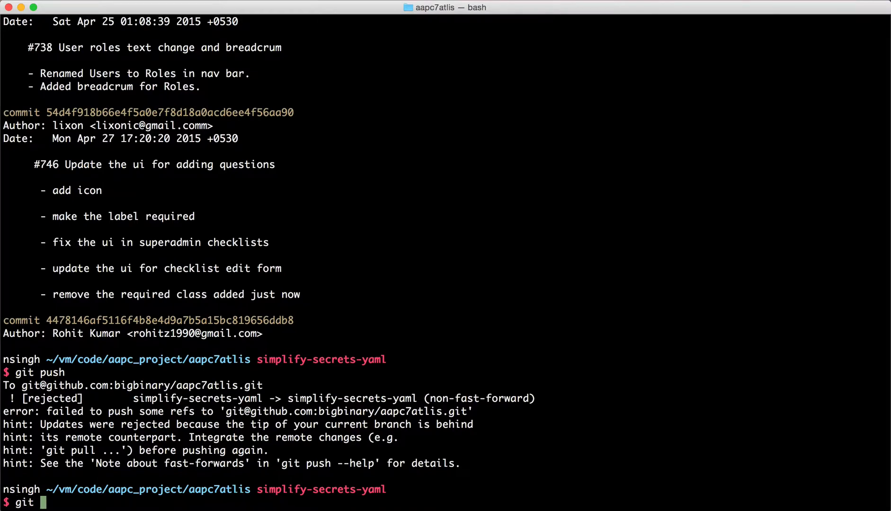
pyautogui.write('push -f')
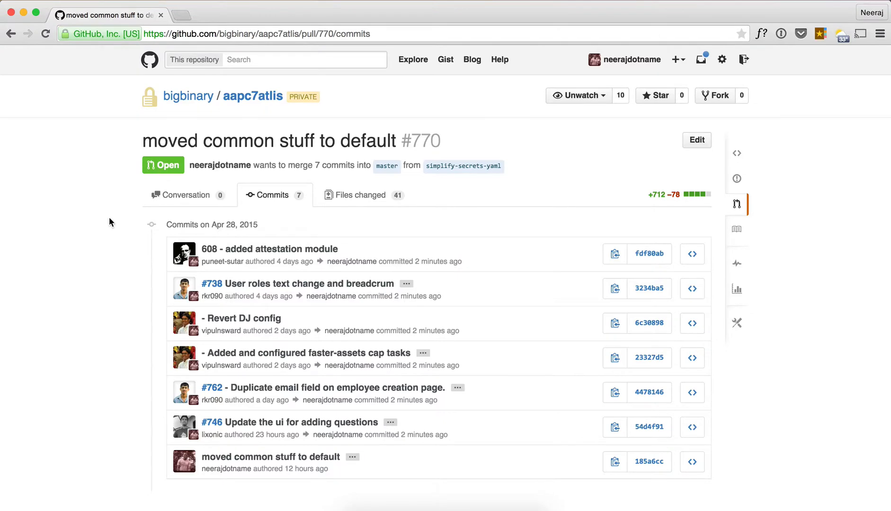
pyautogui.moveTo(263, 294)
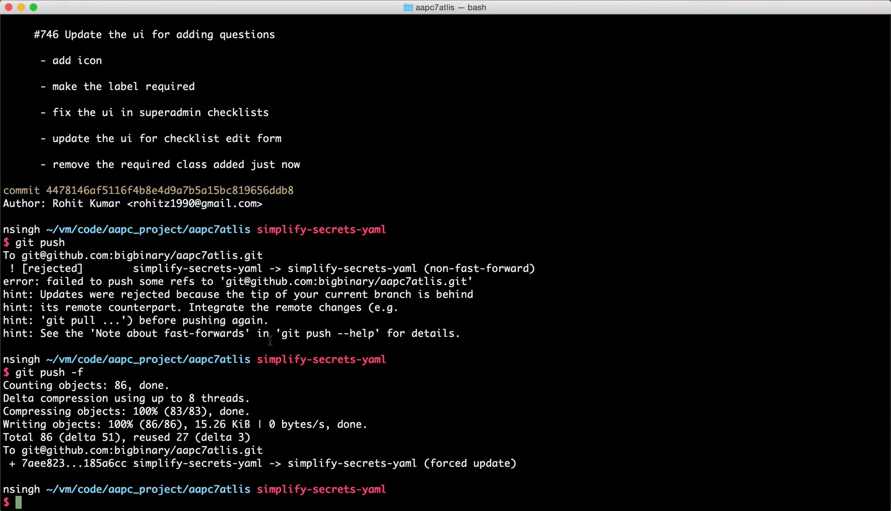
# Run git rebase master, then force-push the rebased branch to GitHub.
pyautogui.write('git rebase master')
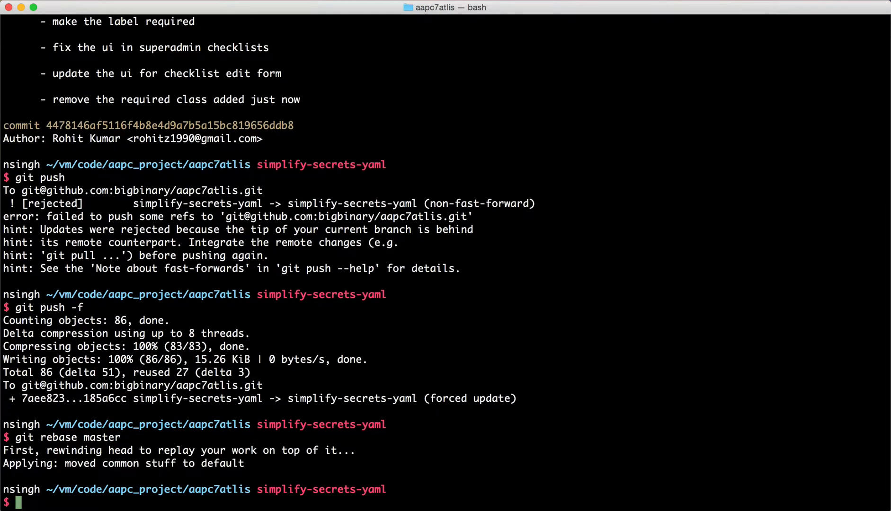
pyautogui.write('git push -f')
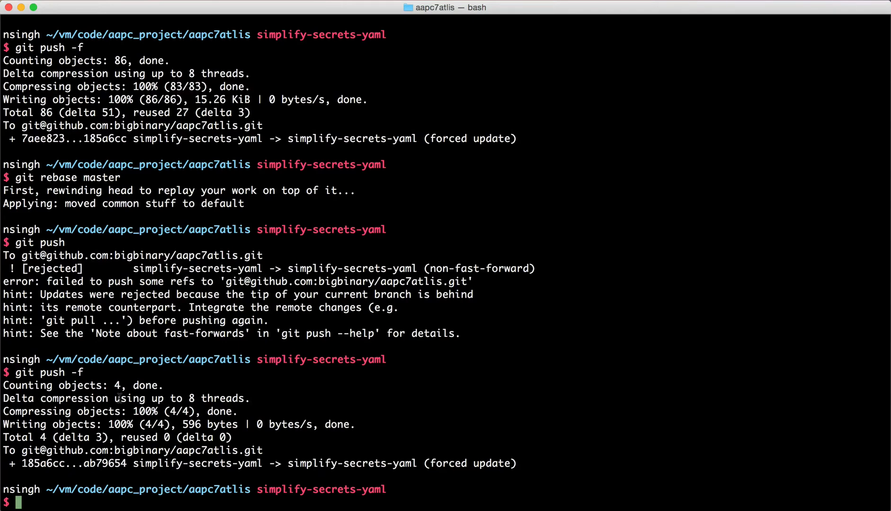
pyautogui.moveTo(286, 475)
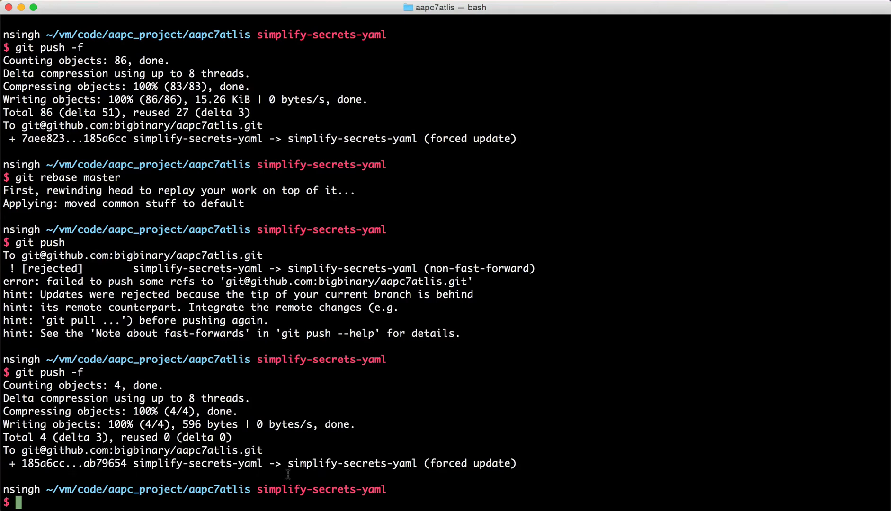